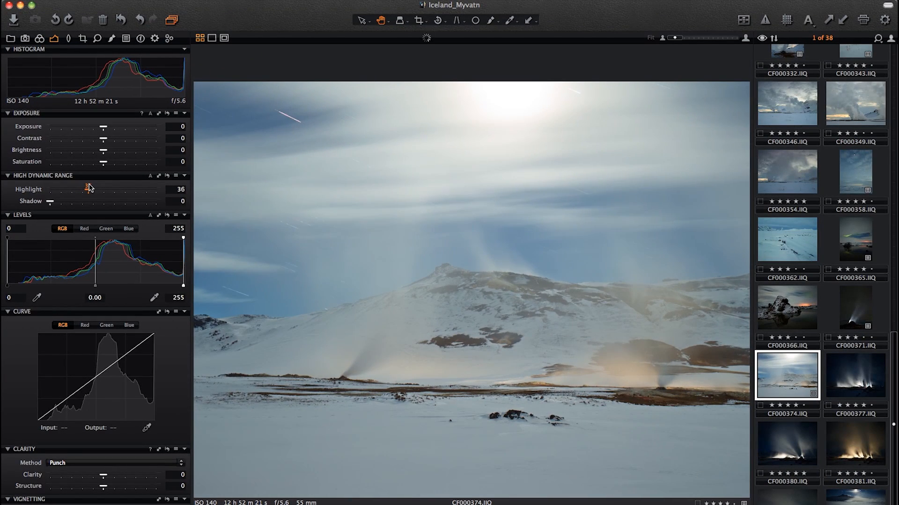
- Try stronger and weaker highlight recovery, settling the Highlight slider at 35
left_click_drag(85, 189, 97, 189)
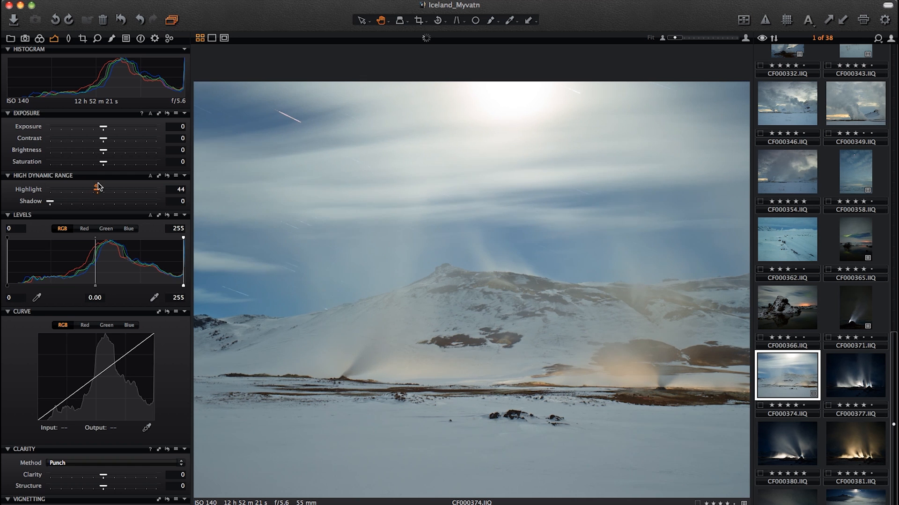
left_click_drag(96, 189, 114, 188)
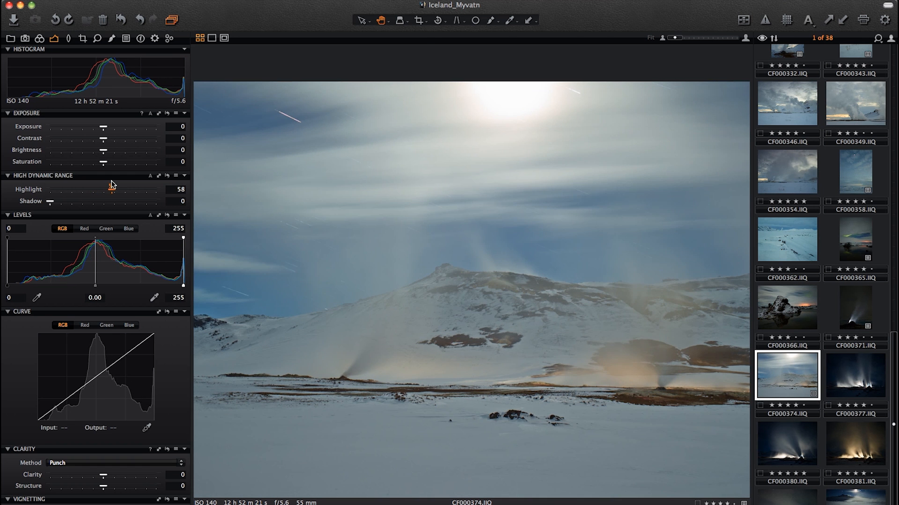
left_click_drag(110, 189, 96, 189)
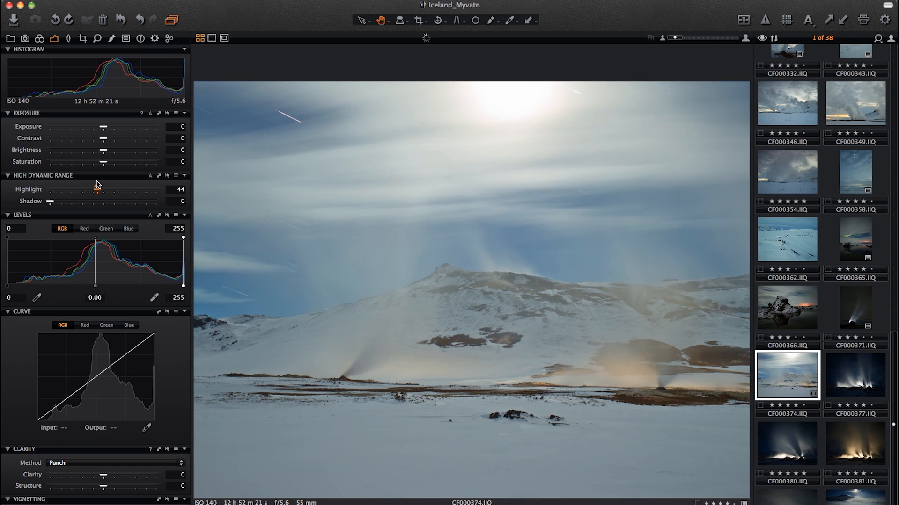
left_click_drag(98, 189, 87, 189)
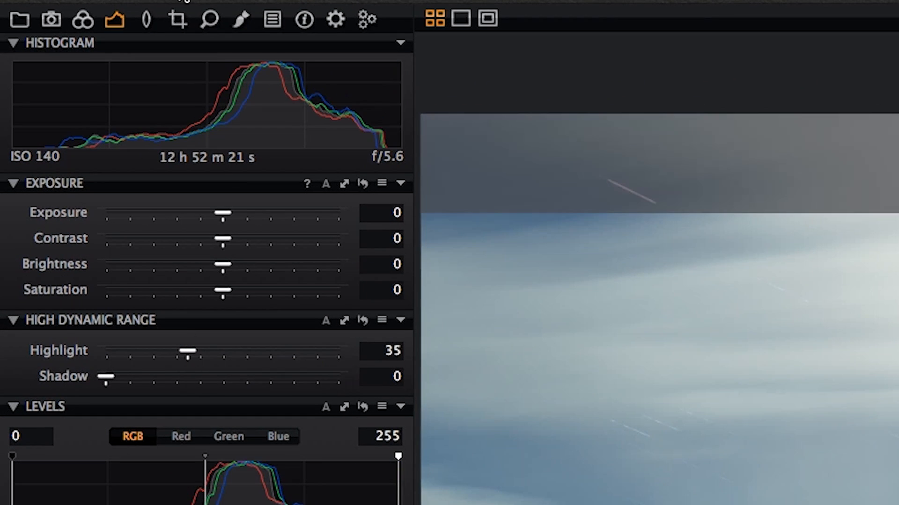
- In the Color tools, set the white balance Tint to 5.6
left_click(84, 20)
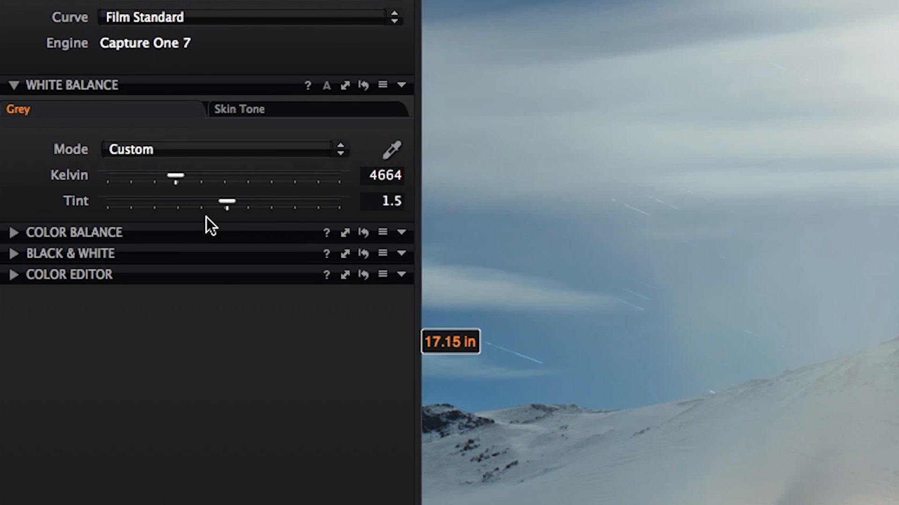
left_click_drag(227, 201, 224, 201)
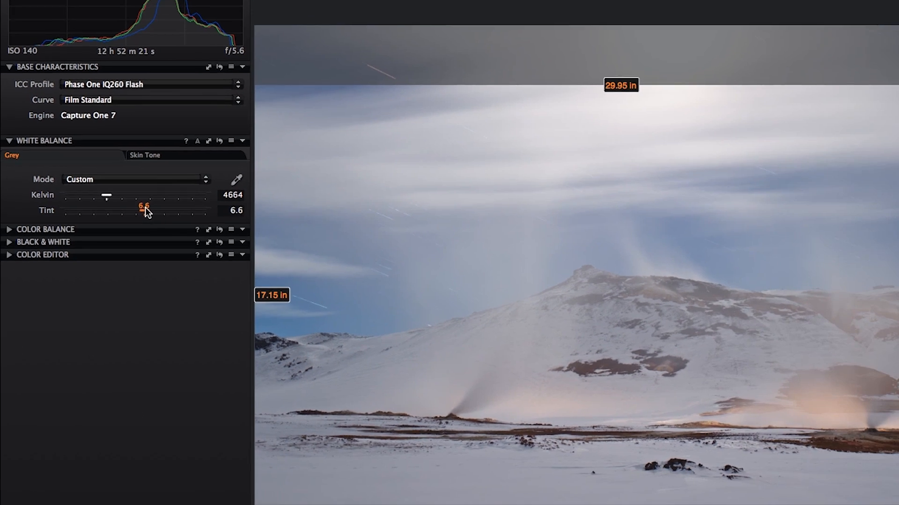
left_click_drag(141, 211, 126, 212)
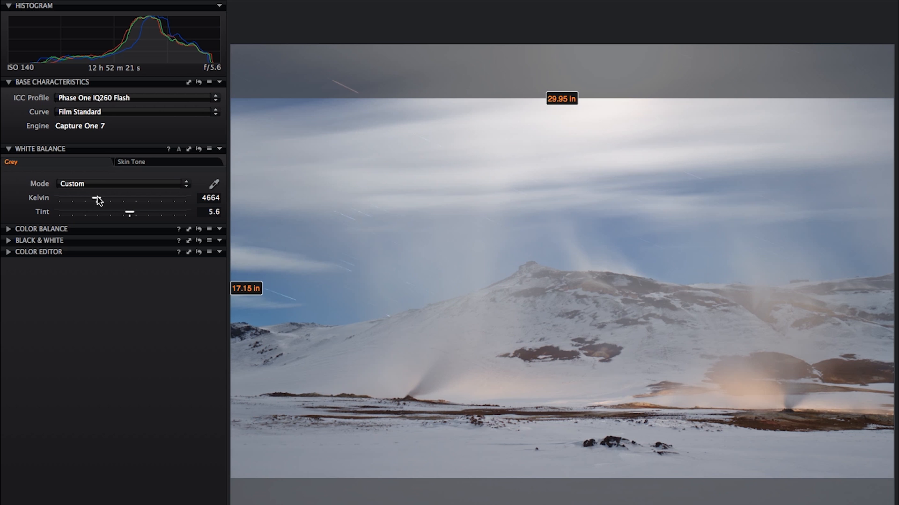
- Adjust the Kelvin temperature back and forth, settling at 4907 K
left_click_drag(98, 201, 94, 200)
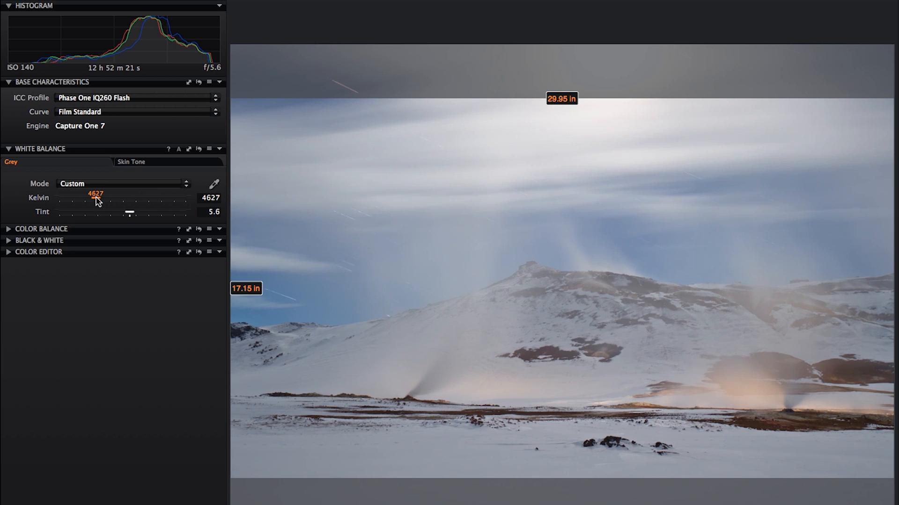
left_click_drag(91, 202, 102, 201)
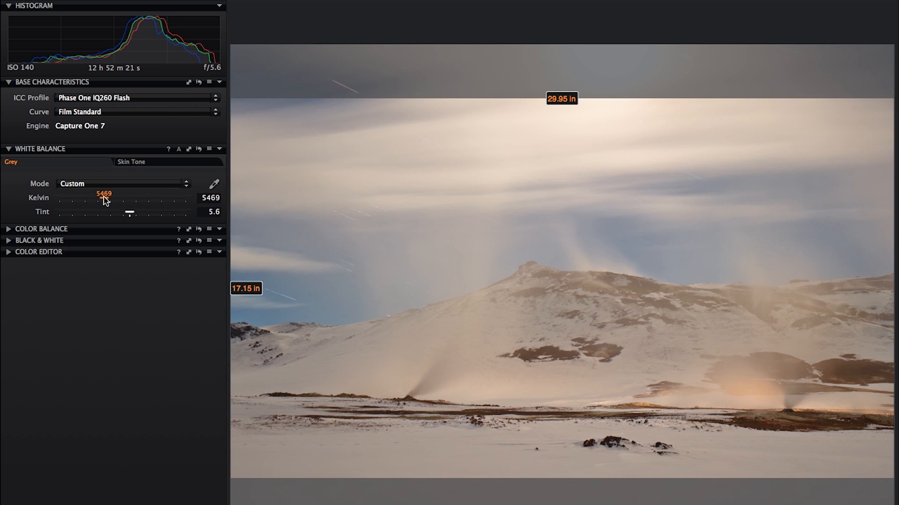
left_click_drag(105, 201, 100, 201)
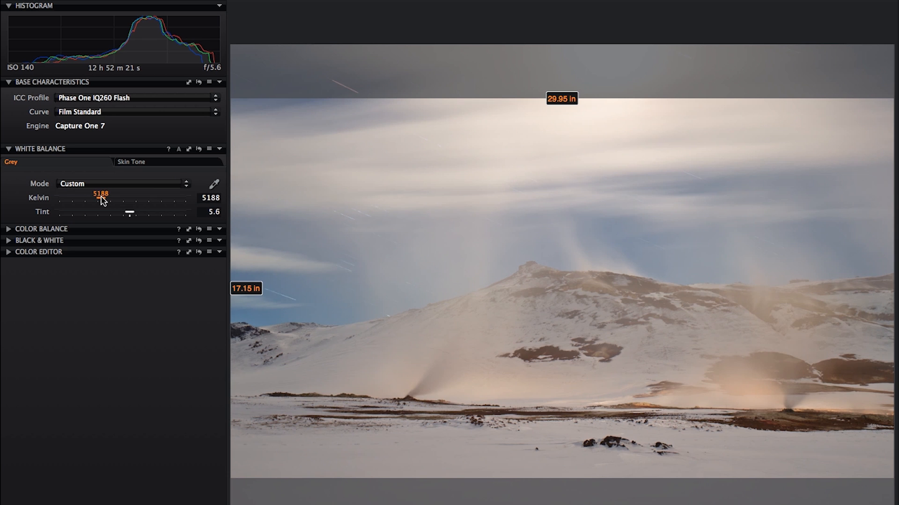
left_click_drag(103, 202, 100, 202)
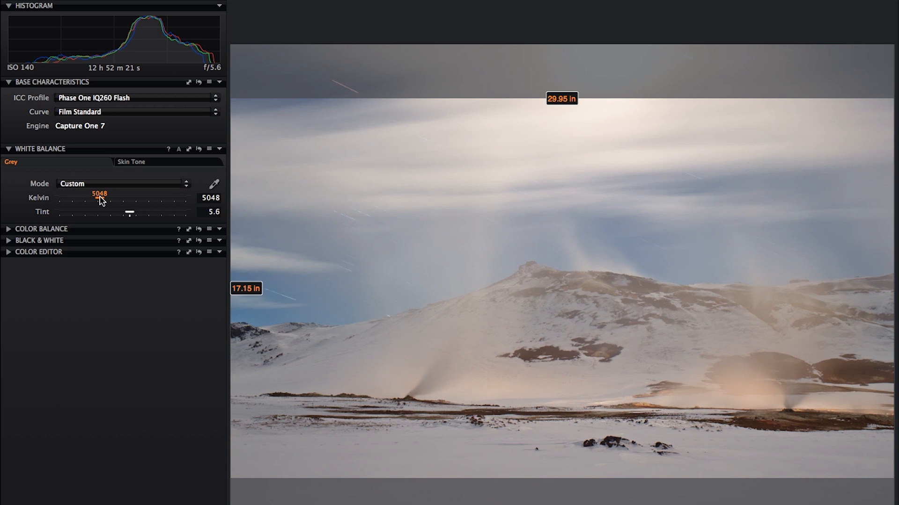
left_click_drag(103, 198, 96, 199)
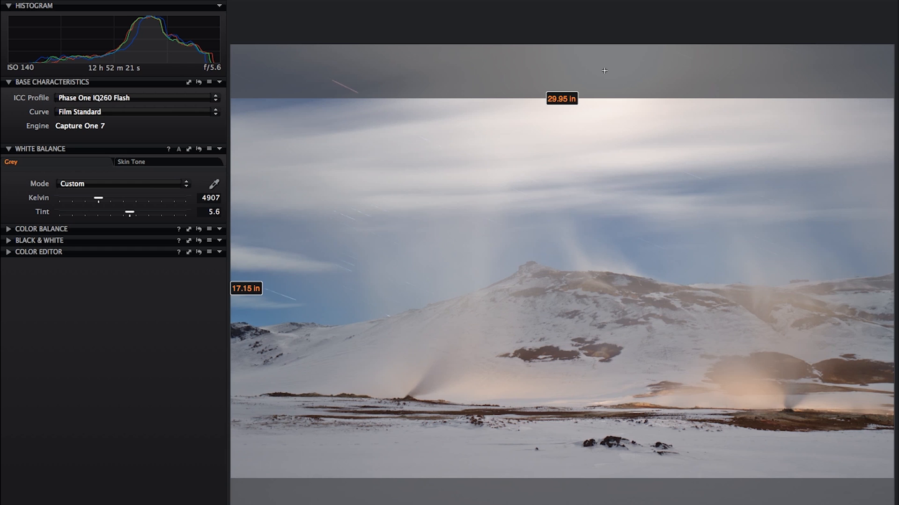
mouse_move(659, 112)
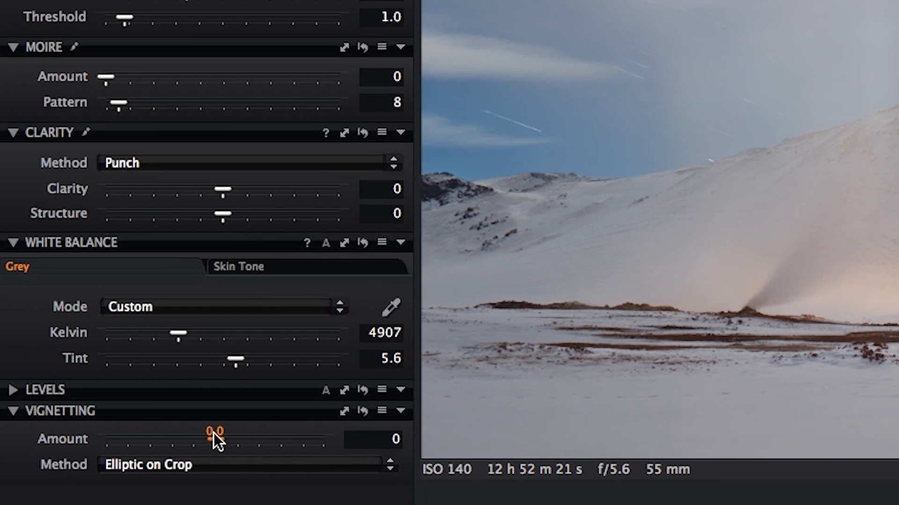
- Apply a vignette to darken the edges and fine-tune its strength
left_click_drag(215, 439, 195, 439)
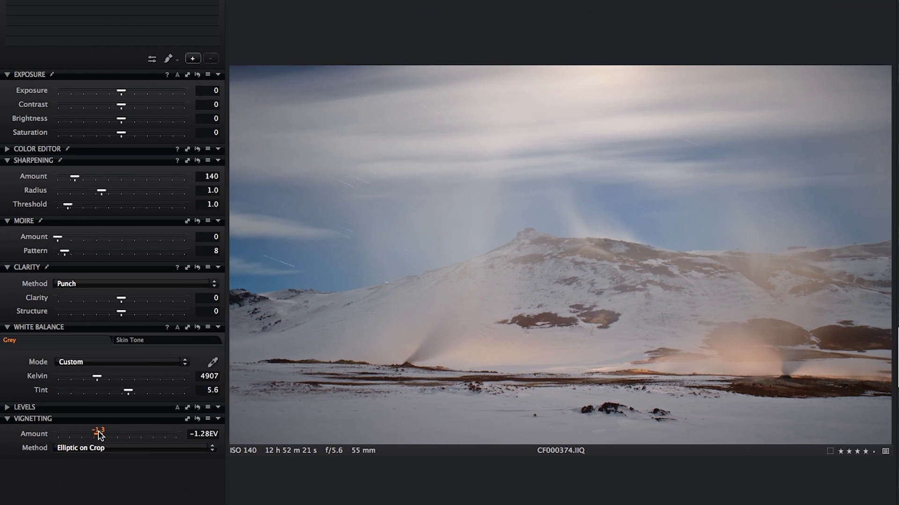
left_click_drag(97, 434, 84, 434)
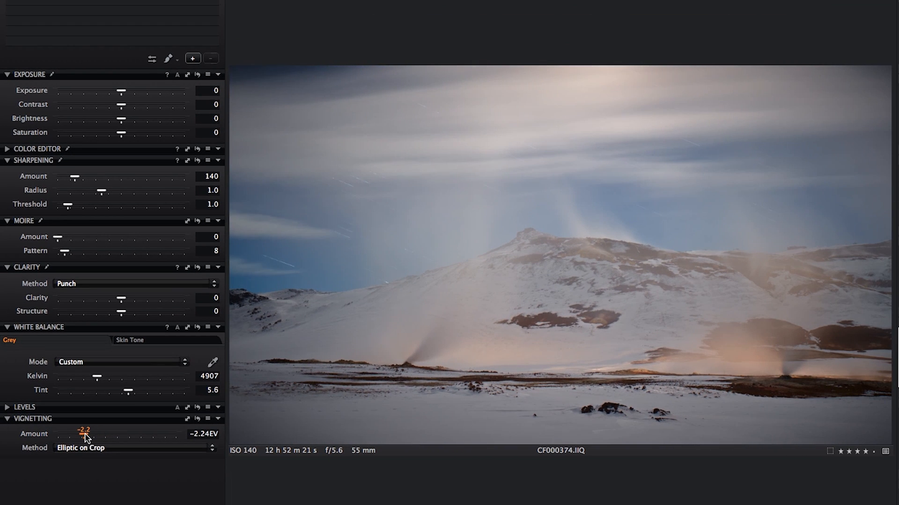
left_click_drag(83, 434, 93, 434)
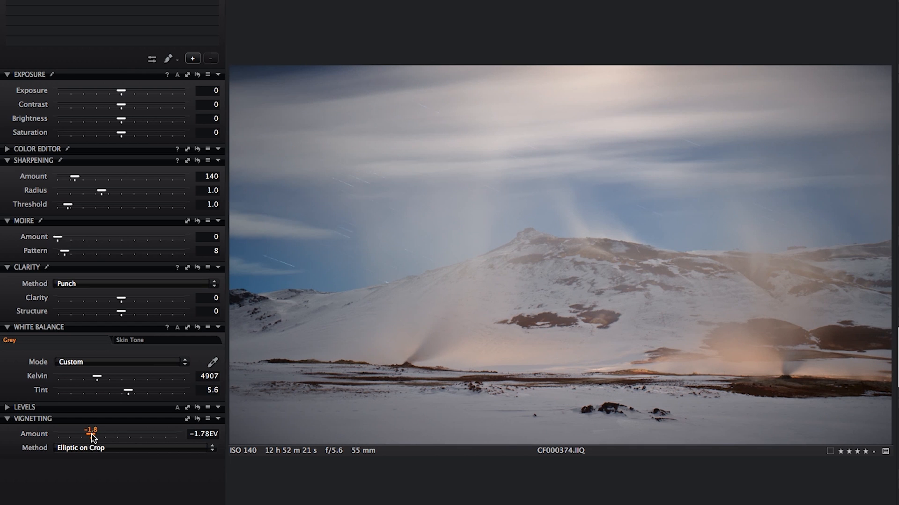
left_click_drag(84, 434, 92, 433)
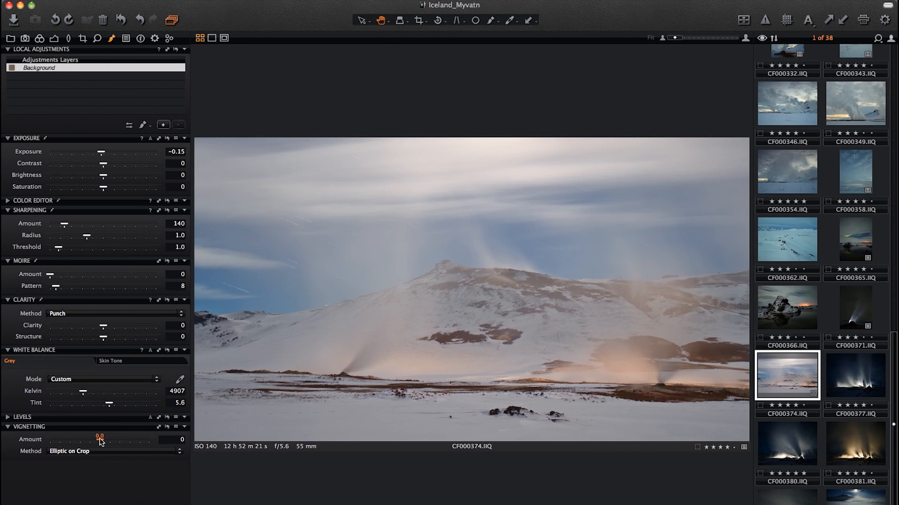
- Try a brightening vignette, then set it back to a stronger negative edge darkening
left_click_drag(100, 440, 141, 440)
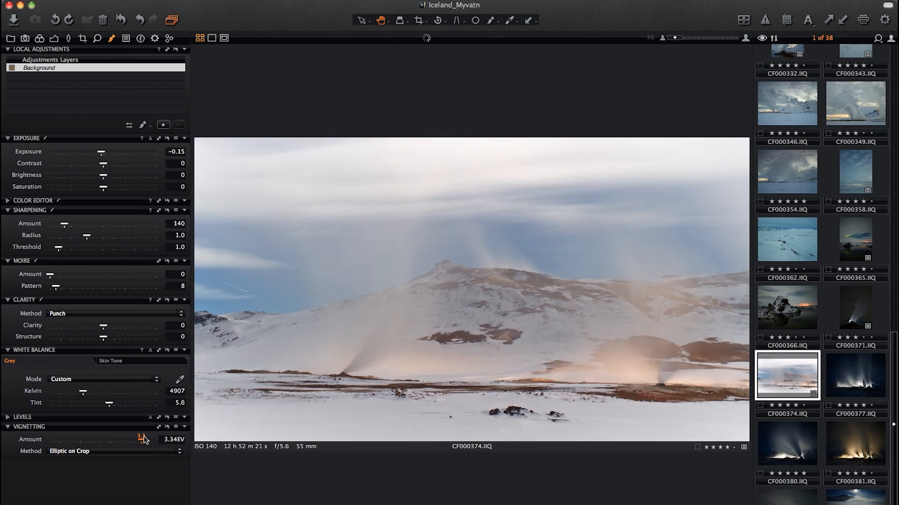
left_click_drag(140, 440, 89, 440)
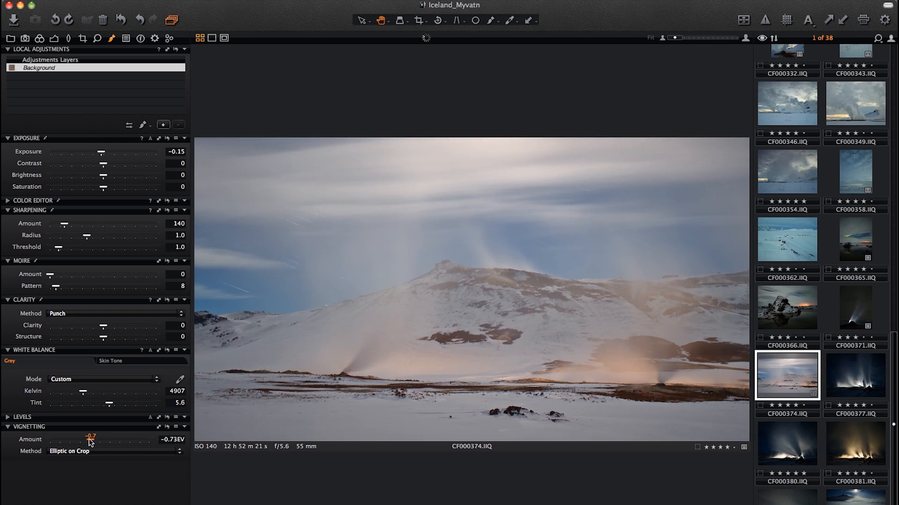
left_click_drag(90, 439, 82, 440)
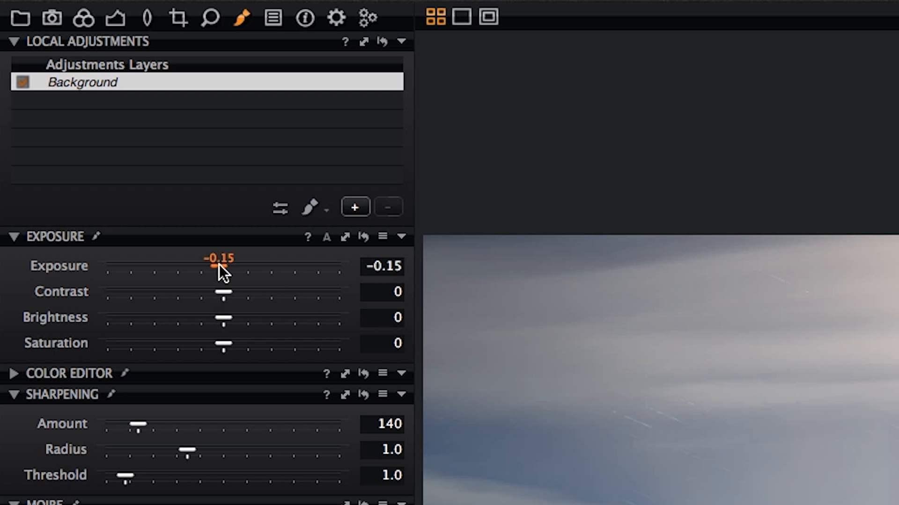
- Set Exposure to -0.7 and raise Contrast to 2
left_click_drag(214, 266, 204, 239)
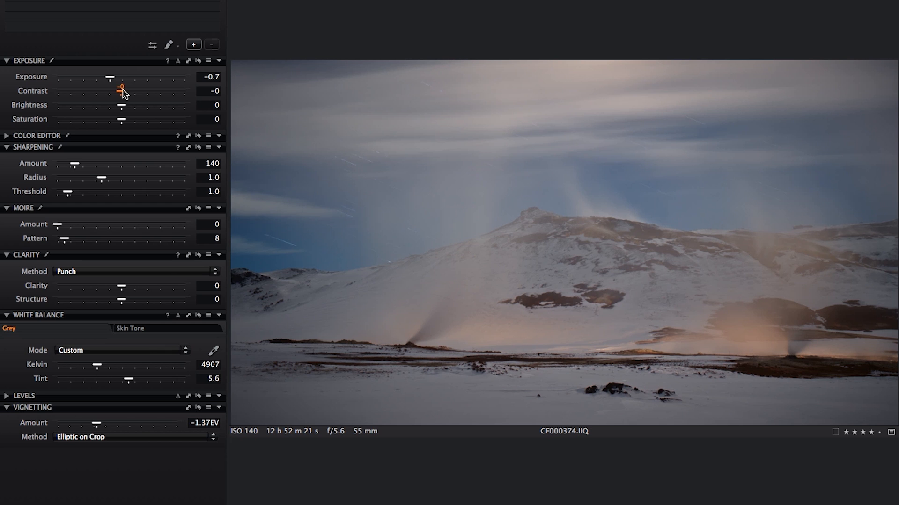
left_click_drag(122, 91, 123, 90)
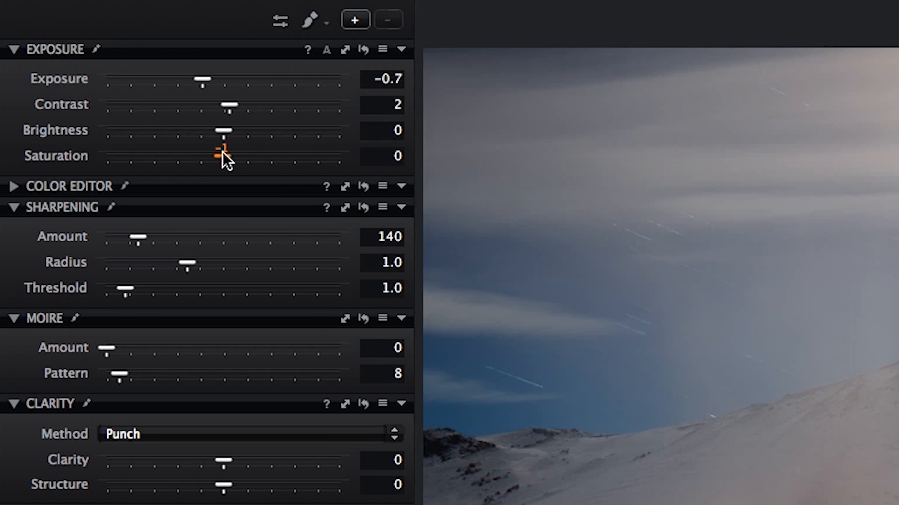
- Raise Saturation to 15 for a richer sky and steam
left_click_drag(218, 156, 132, 125)
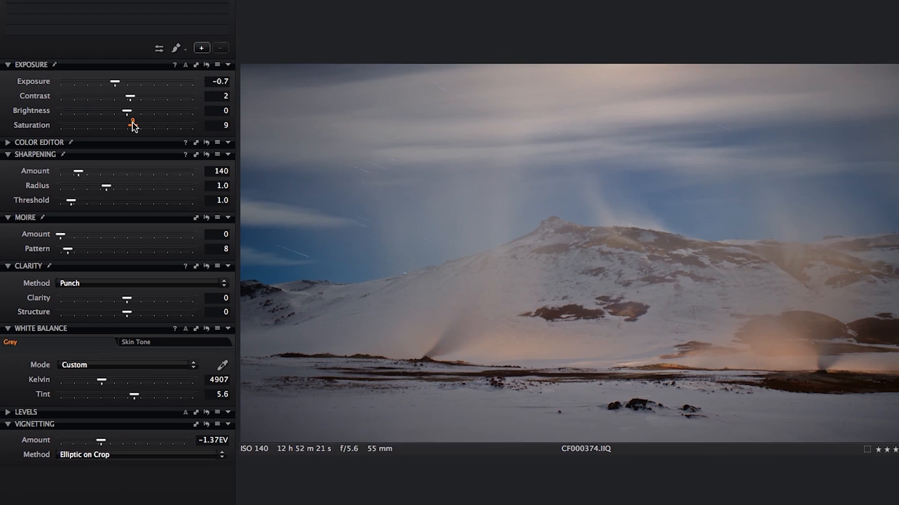
left_click_drag(130, 125, 135, 125)
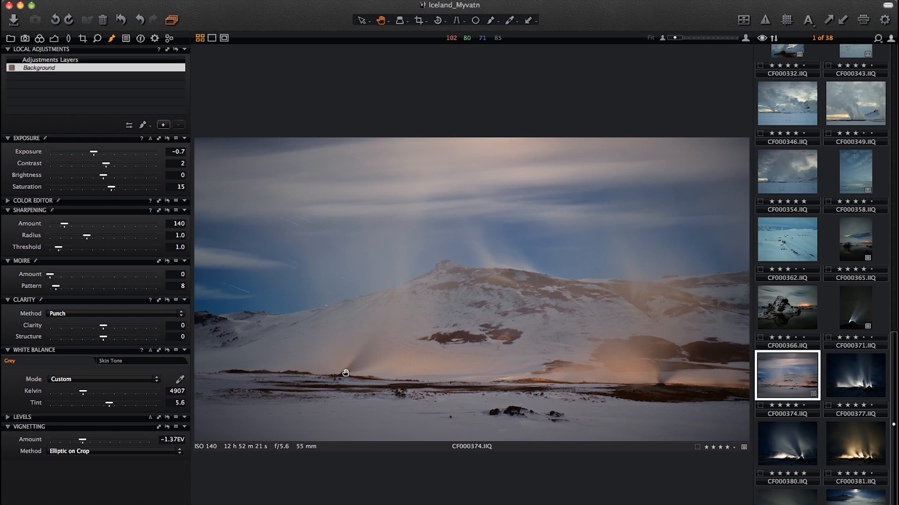
mouse_move(347, 375)
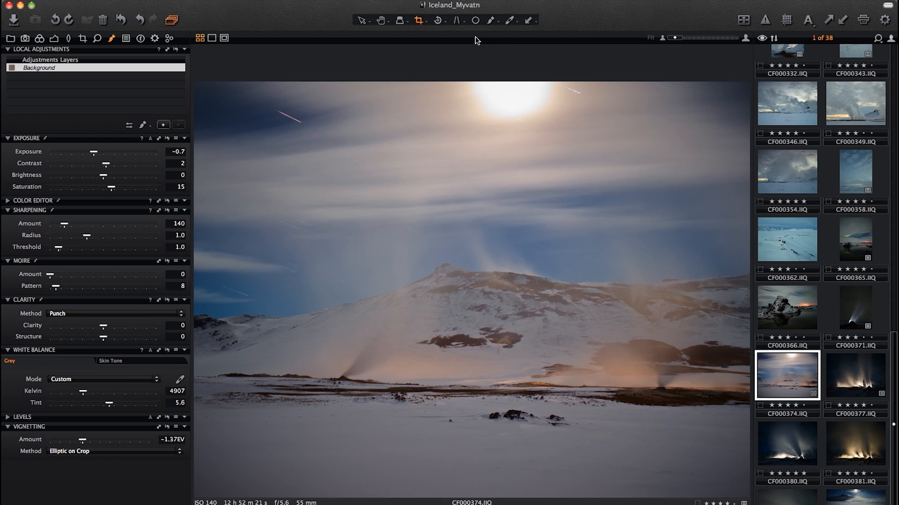
mouse_move(454, 81)
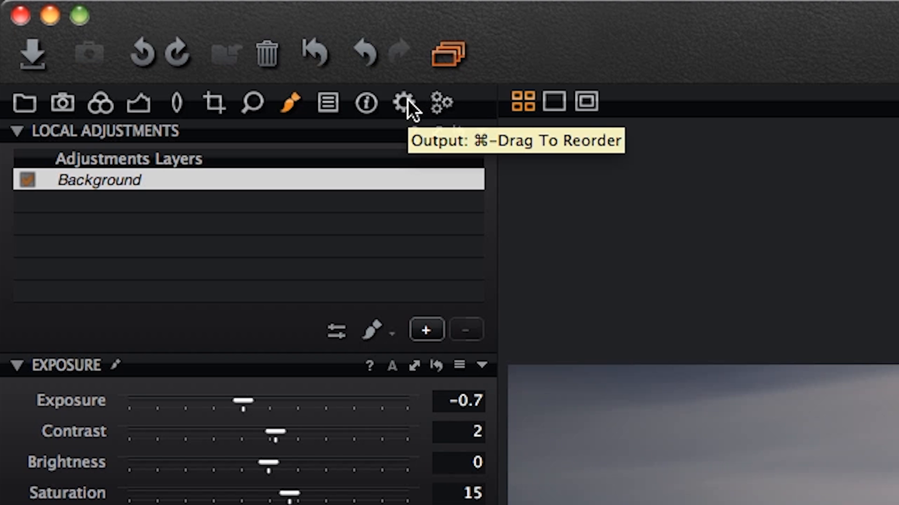
- Show the Output settings listing the untitled process recipe
left_click(404, 103)
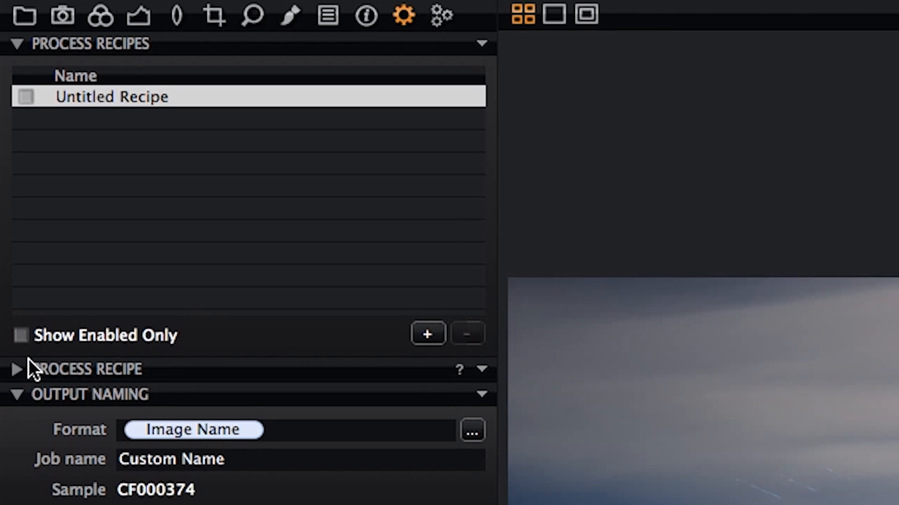
- Set the process recipe format to TIFF with 16-bit depth
left_click(17, 369)
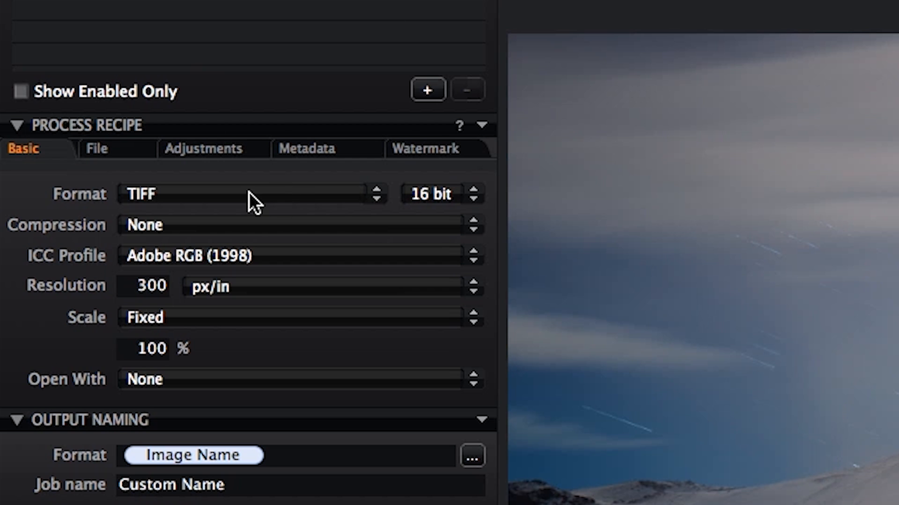
mouse_move(378, 207)
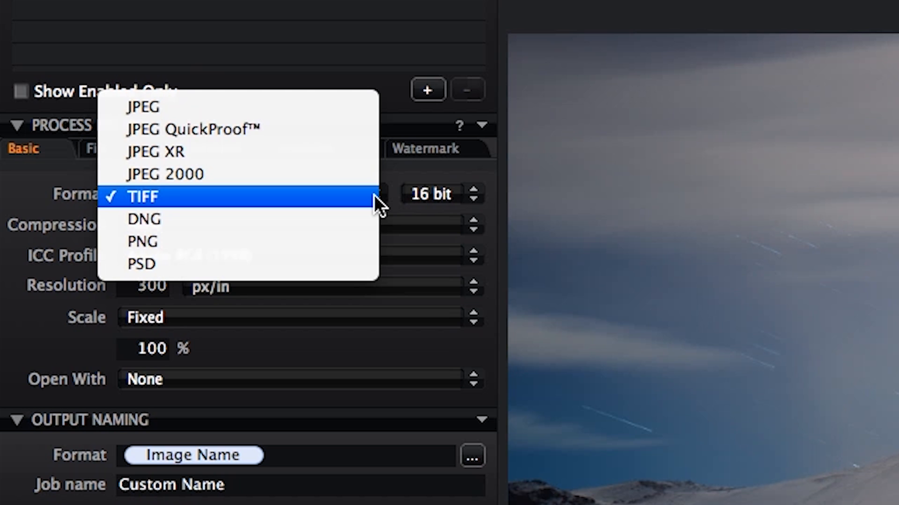
left_click(142, 196)
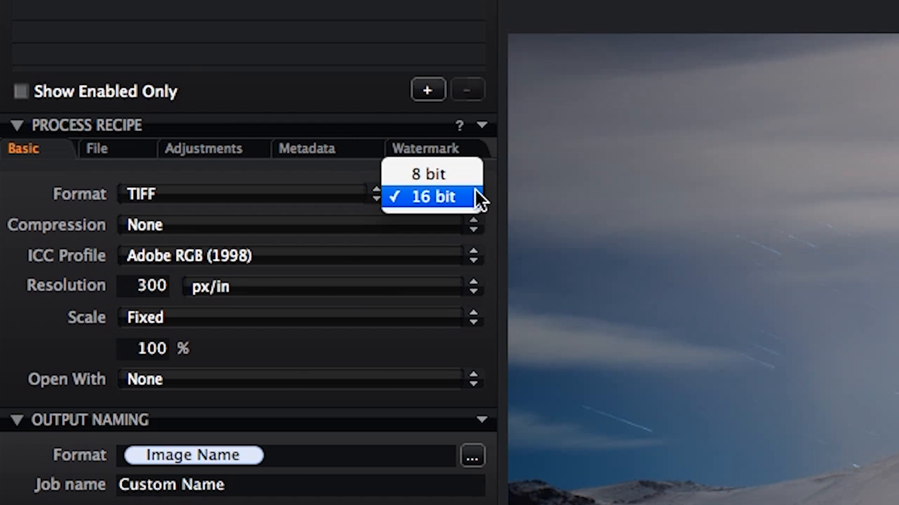
left_click(429, 197)
type("360")
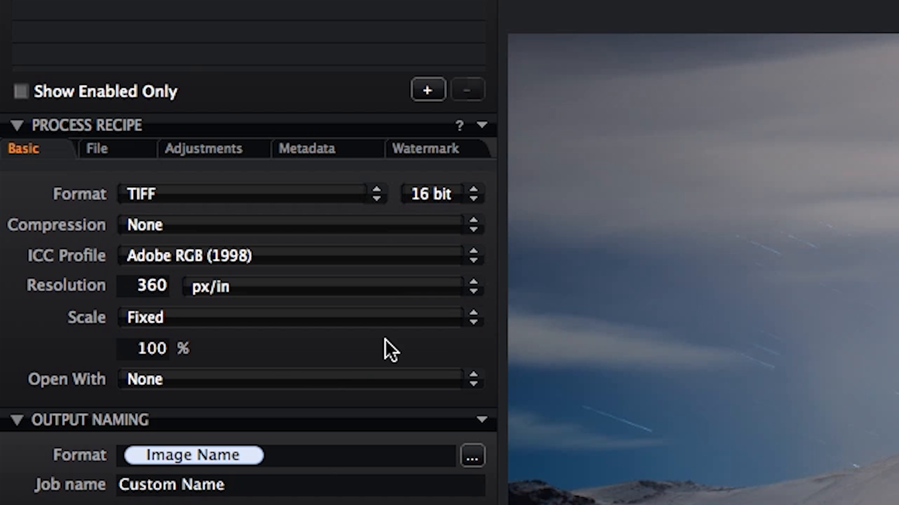
- Set recipe resolution to 360 px/in and Open With to None
left_click(145, 285)
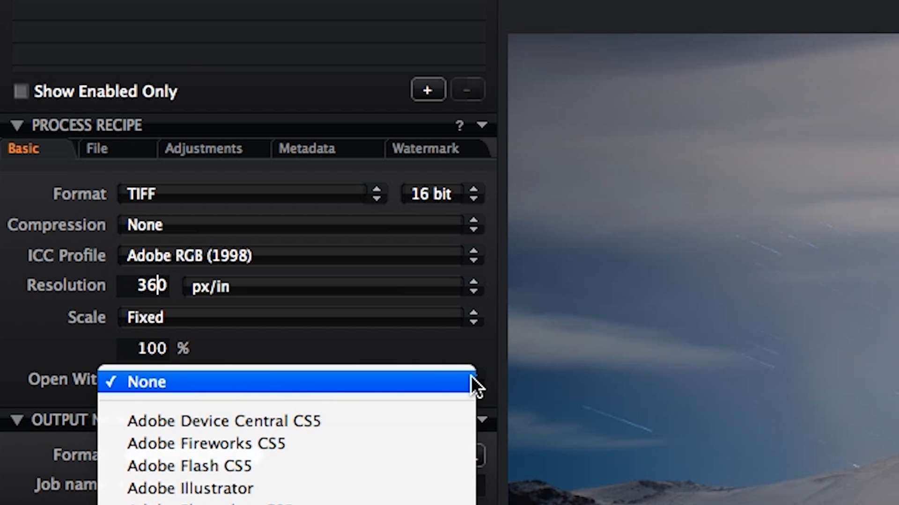
left_click(145, 382)
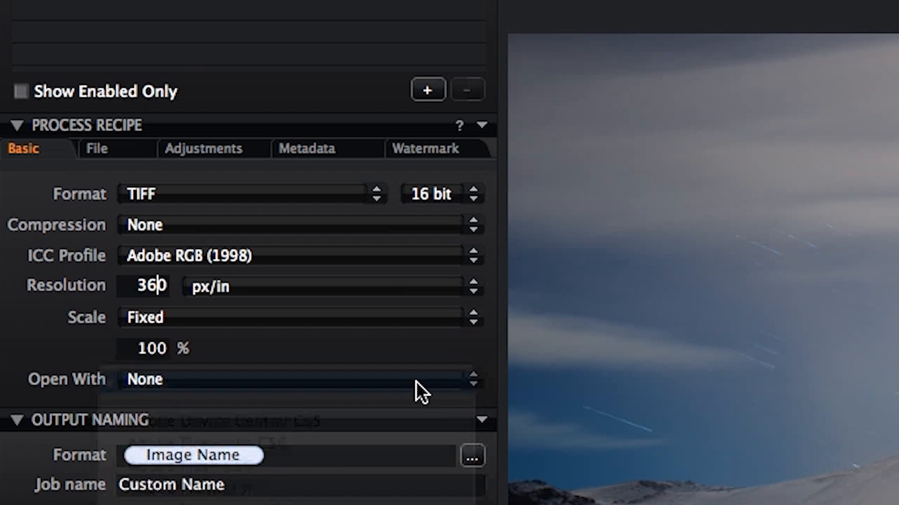